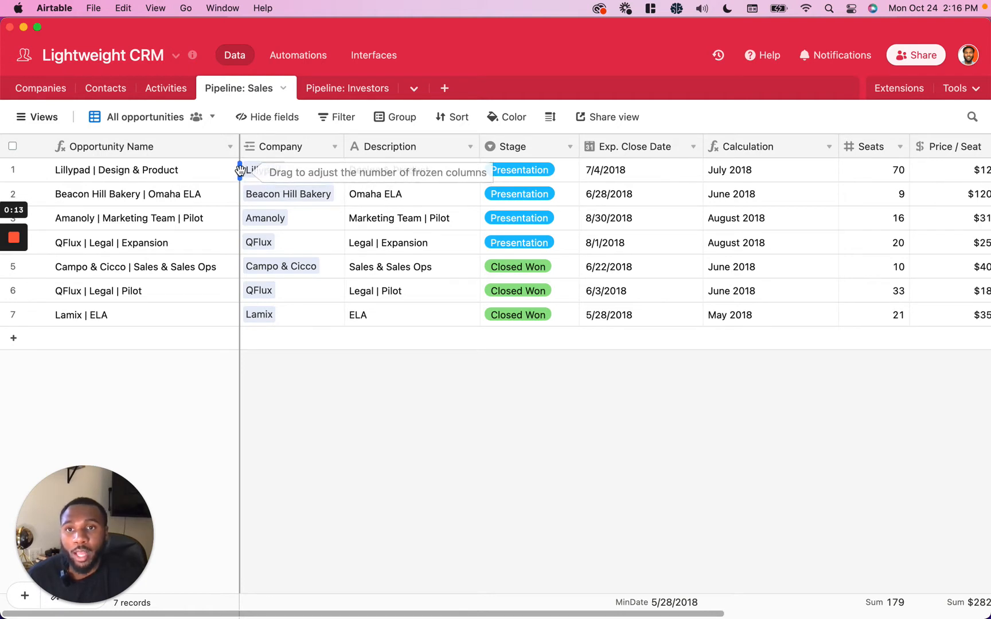
Step: Freeze the first four Sales pipeline columns, Opportunity Name through Stage
{"action": "left_click_drag", "start_coordinate": [239, 169], "coordinate": [396, 169]}
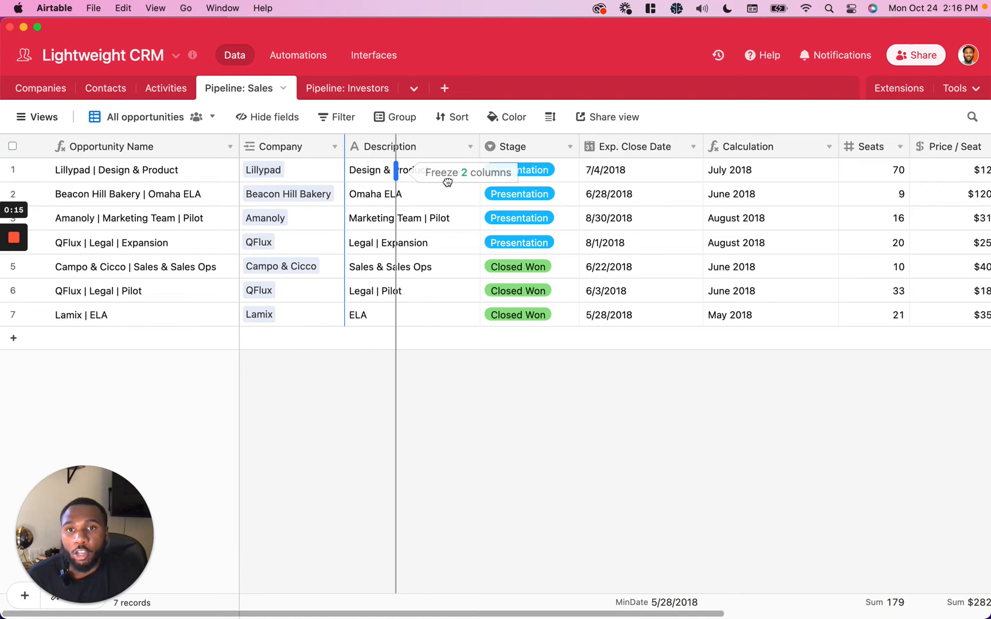
{"action": "left_click_drag", "start_coordinate": [395, 174], "coordinate": [572, 174]}
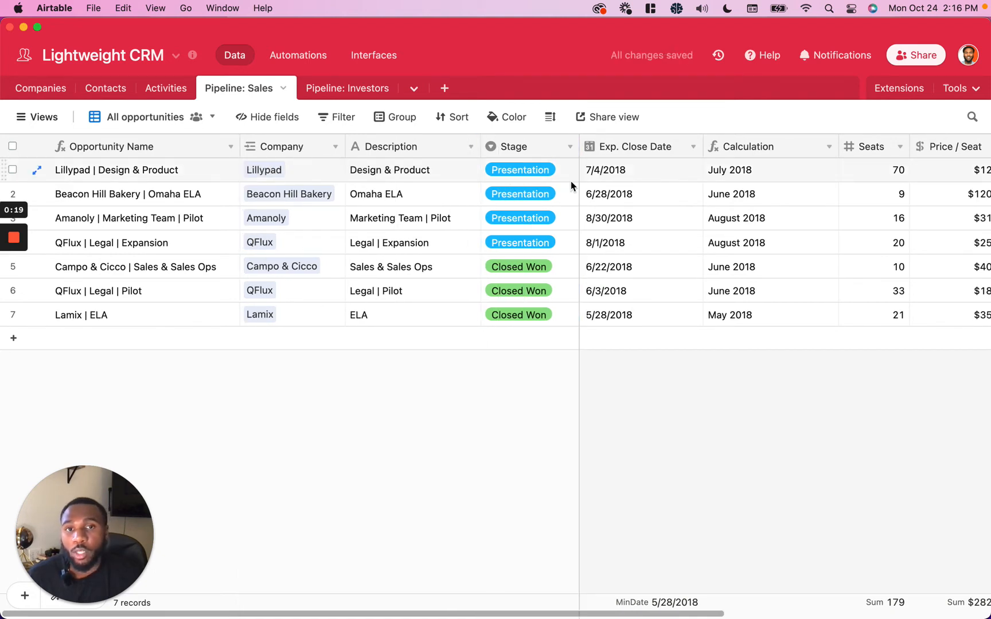
{"action": "scroll", "scroll_direction": "right", "scroll_amount": 3}
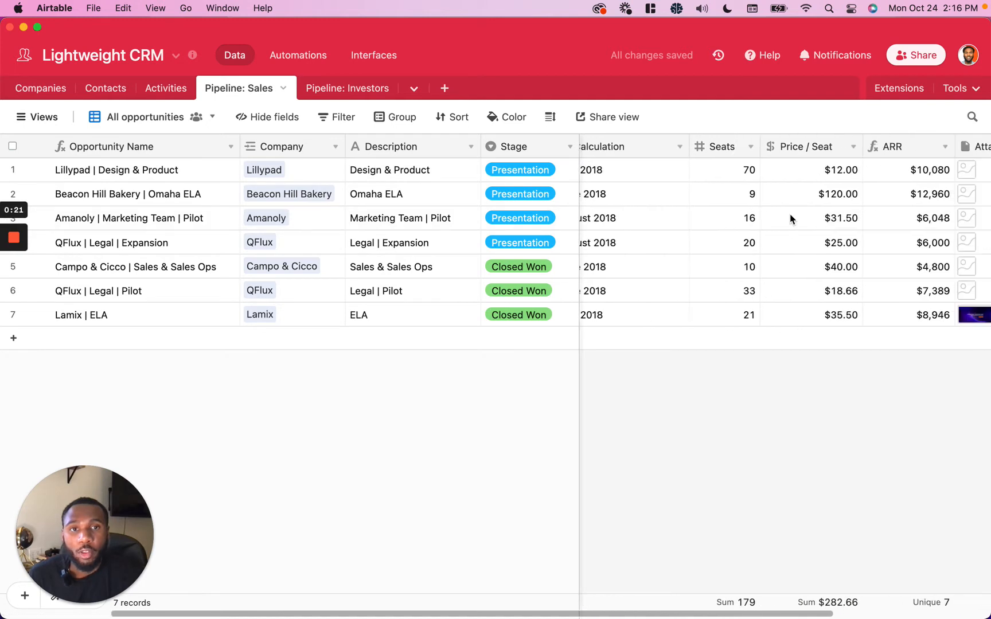
{"action": "scroll", "scroll_direction": "right", "scroll_amount": 3}
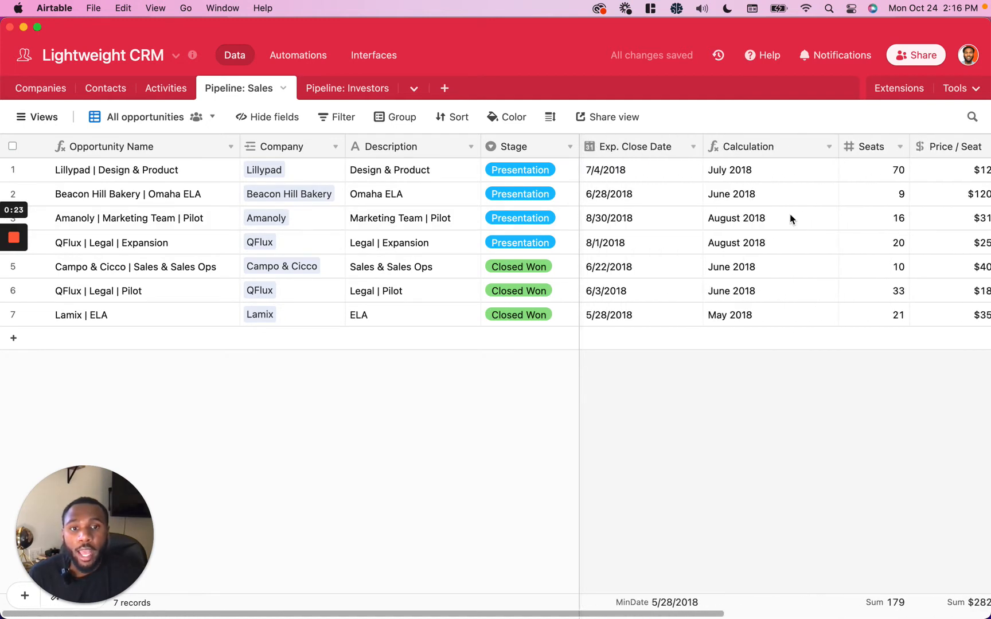
{"action": "scroll", "scroll_direction": "right", "scroll_amount": 3}
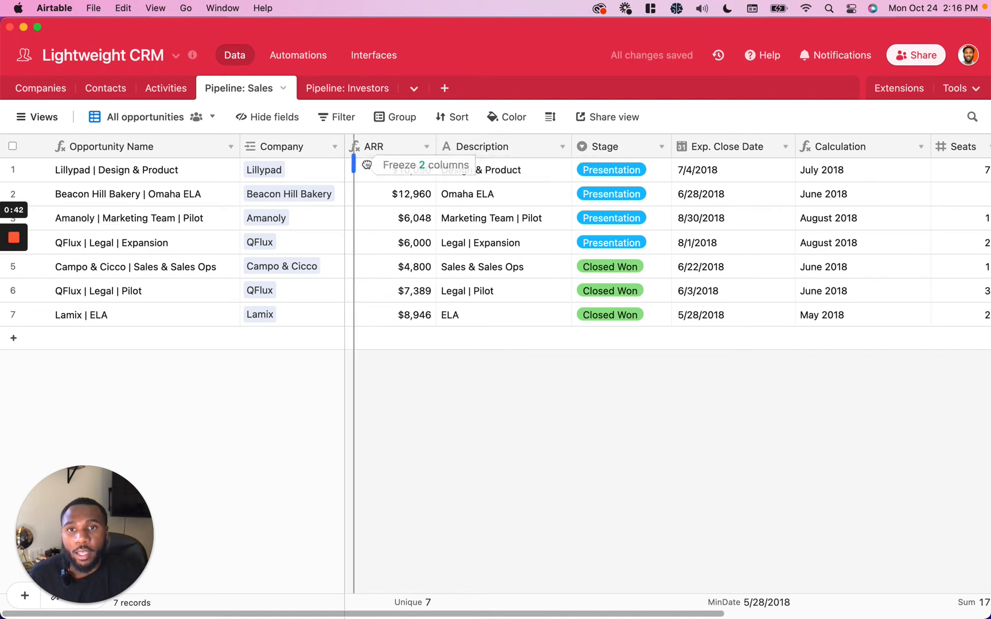
Step: Move ARR beside Company in the frozen area and narrow the ARR column slightly
{"action": "left_click_drag", "start_coordinate": [354, 164], "coordinate": [435, 165]}
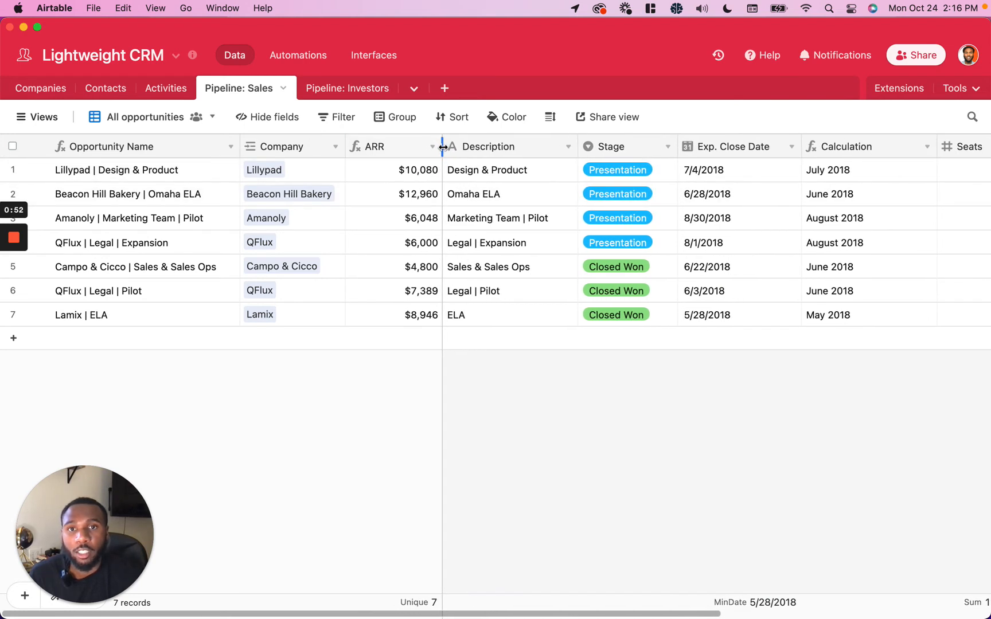
{"action": "left_click_drag", "start_coordinate": [441, 146], "coordinate": [434, 146]}
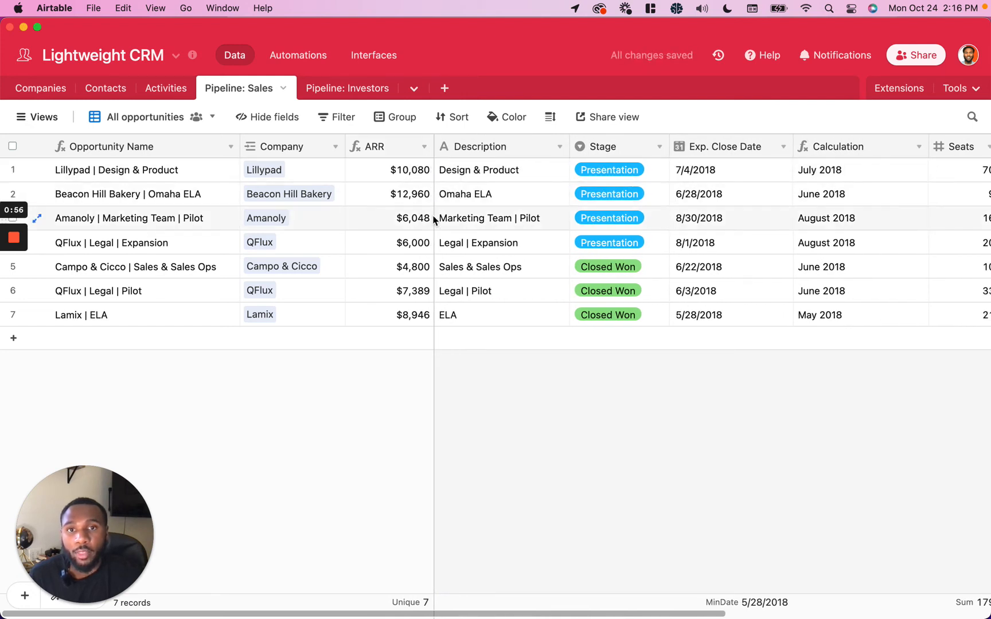
{"action": "mouse_move", "coordinate": [434, 174]}
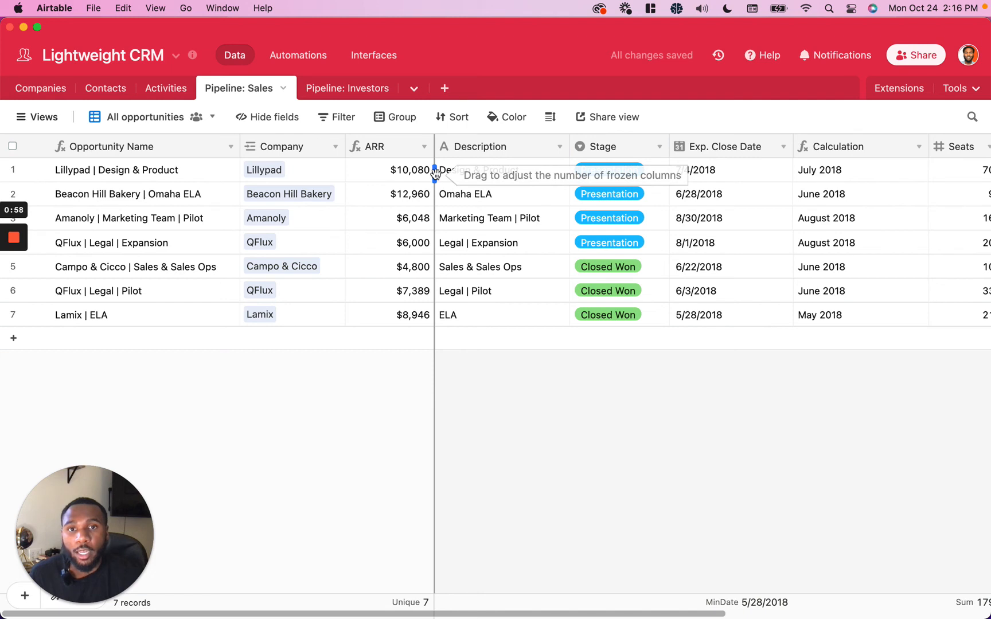